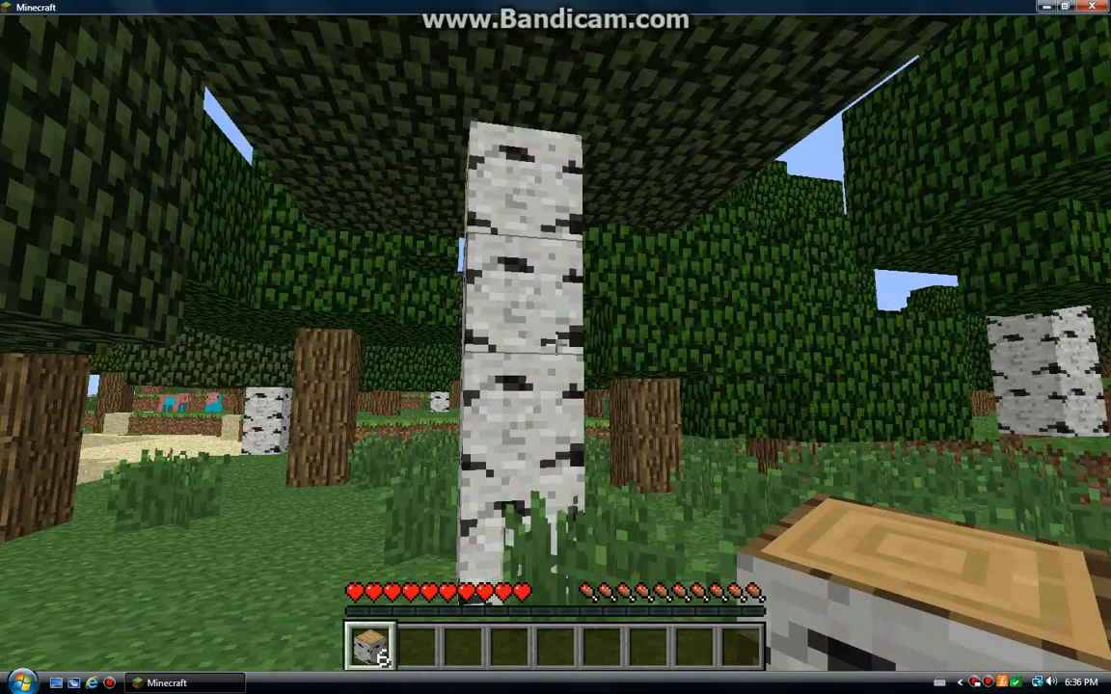
mouse_move(555, 343)
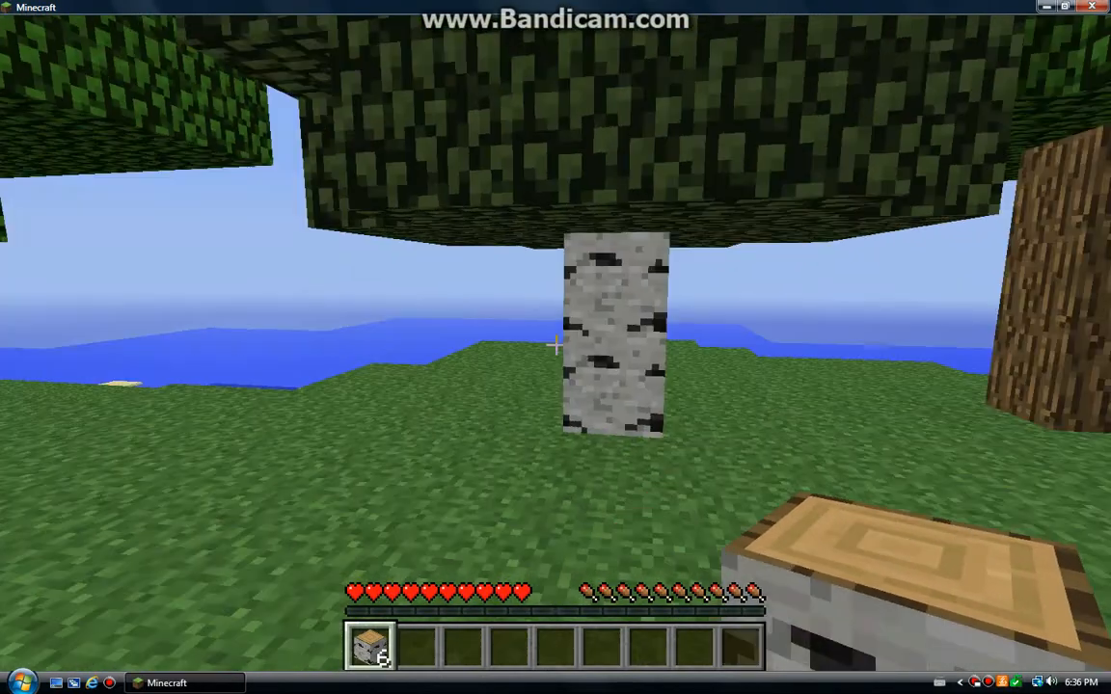
mouse_move(556, 347)
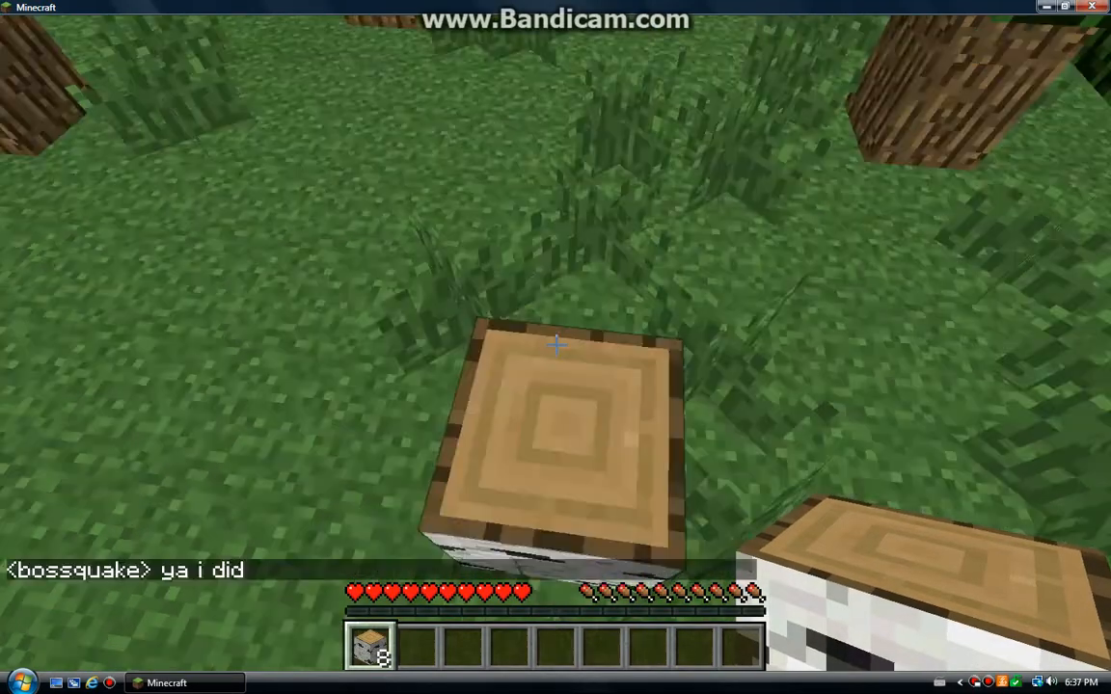
mouse_move(556, 345)
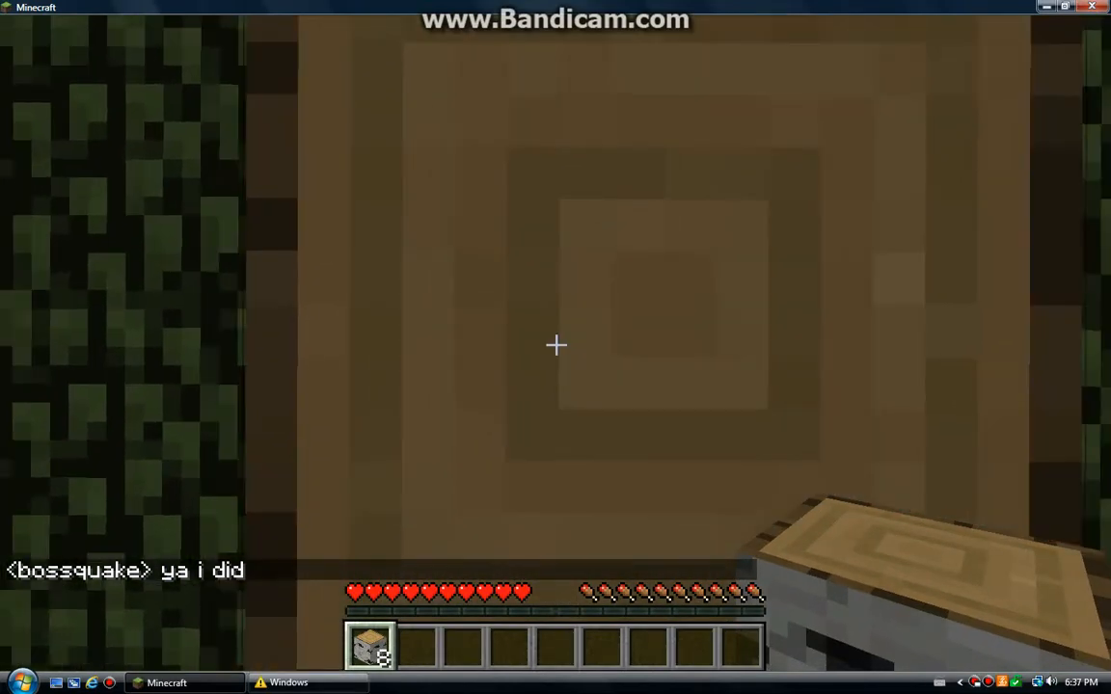
Pause the game and dismiss the Windows colour-scheme warning, leaving the game menu up
key(Escape)
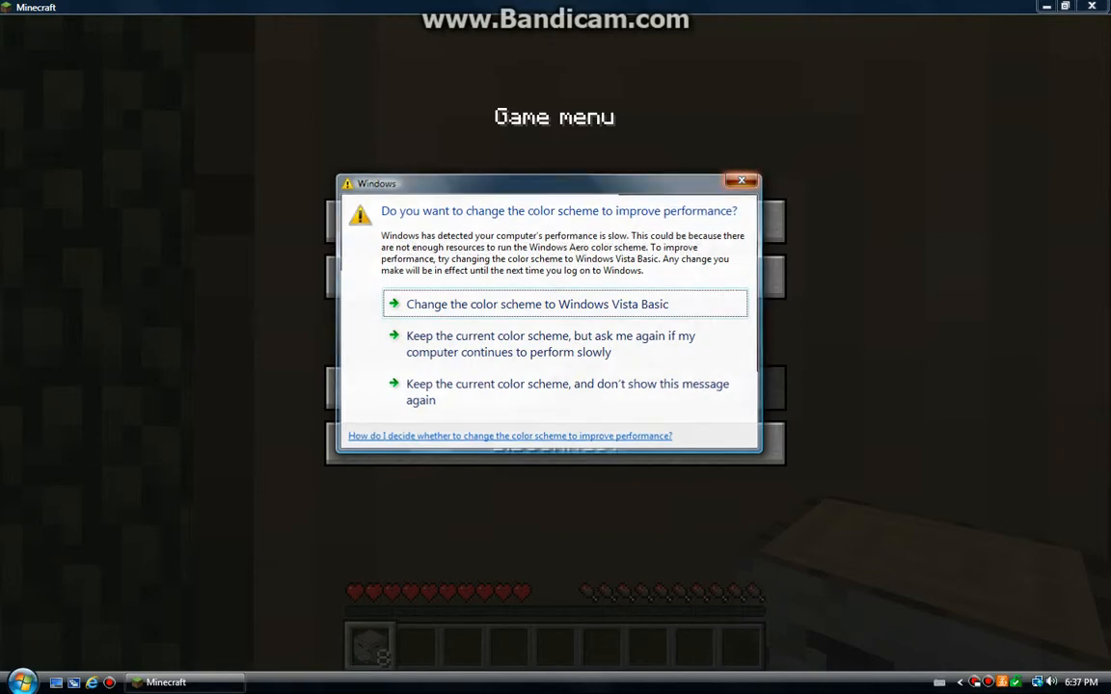
click(741, 182)
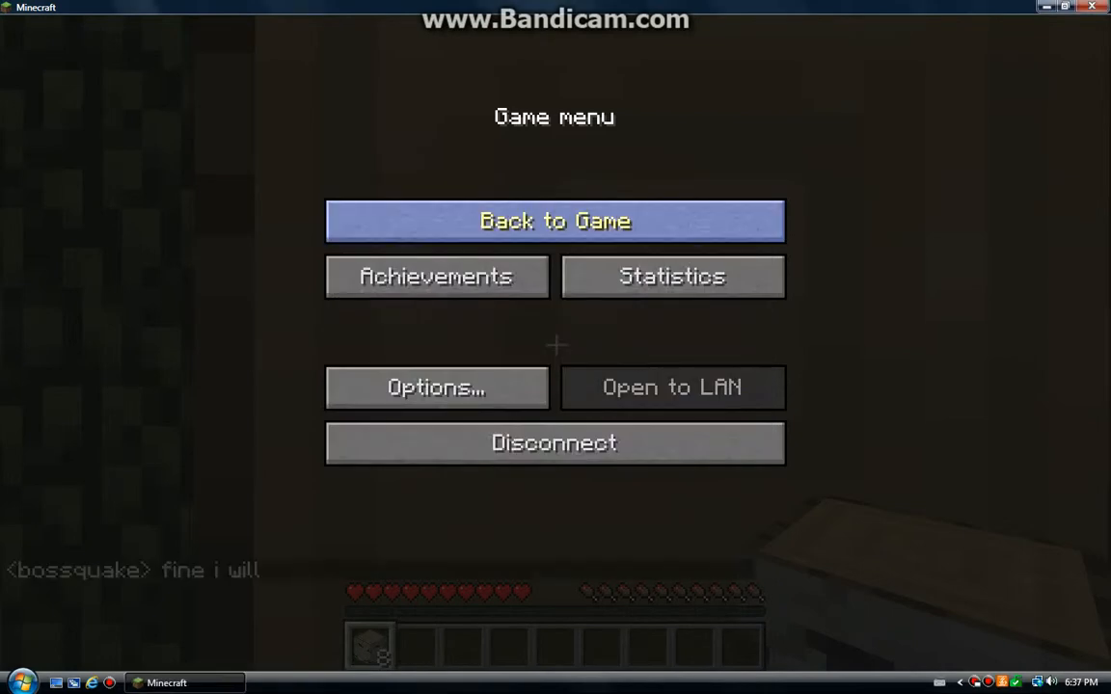
Resume play and chop birch logs, bringing the stack to 13 logs and 5 planks
click(556, 220)
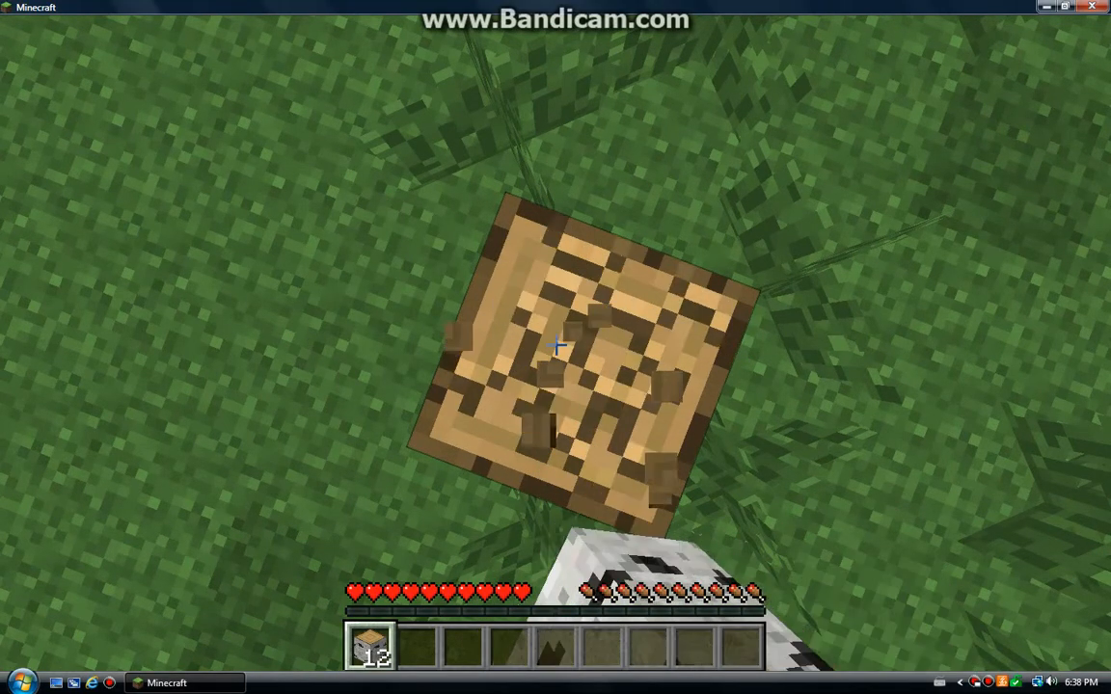
click(556, 345)
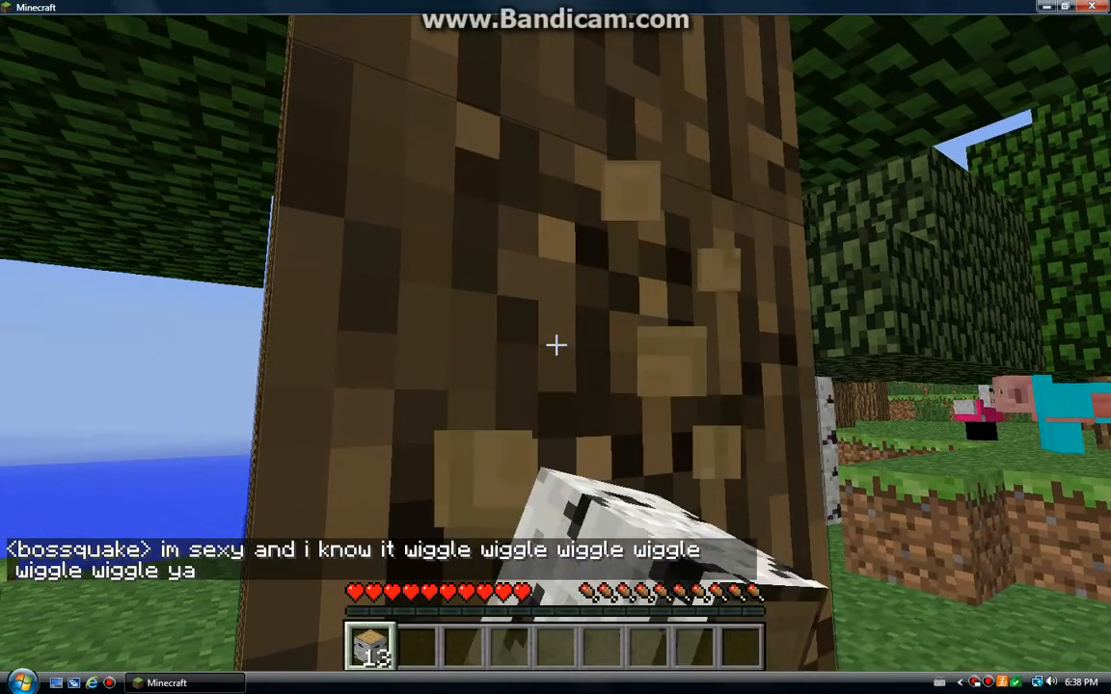
mouse_move(555, 346)
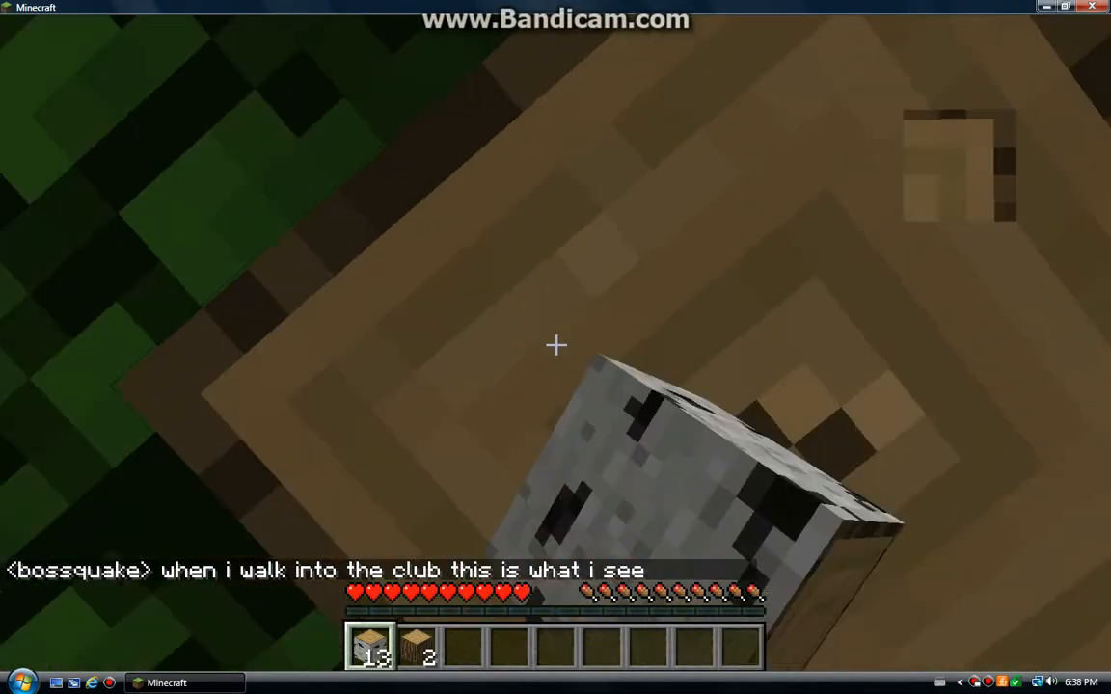
mouse_move(556, 346)
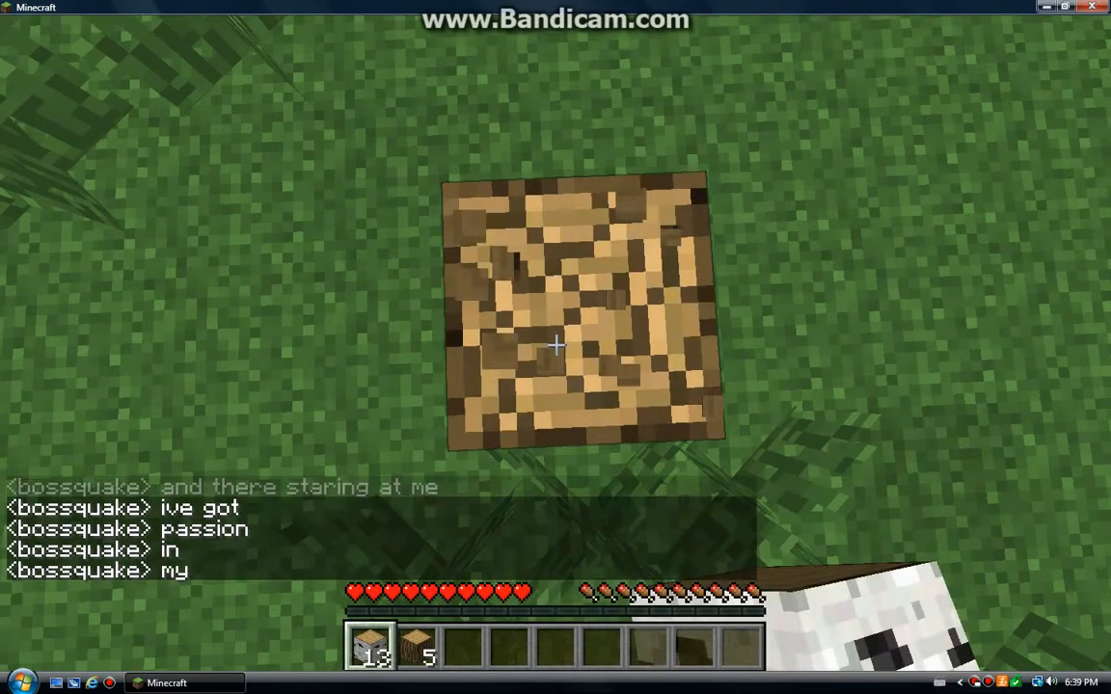
Break nearby wood and leaves to reach 6 planks and pick up two saplings
click(556, 345)
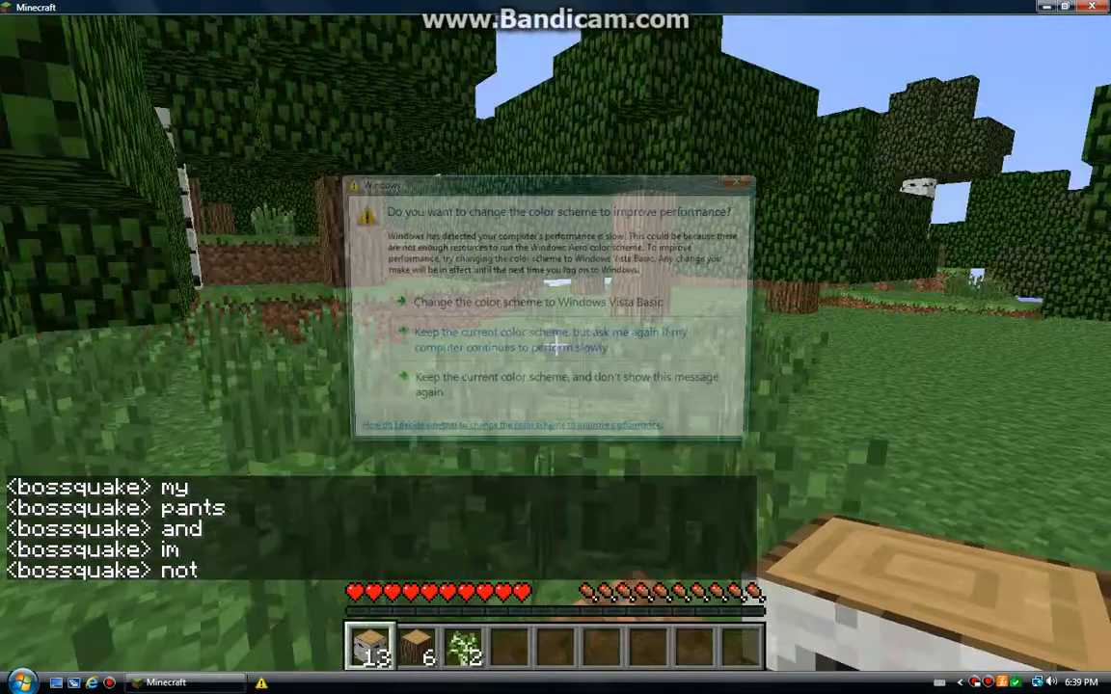
Clear the colour-scheme warning and keep harvesting until the planks reach 7
key(Escape)
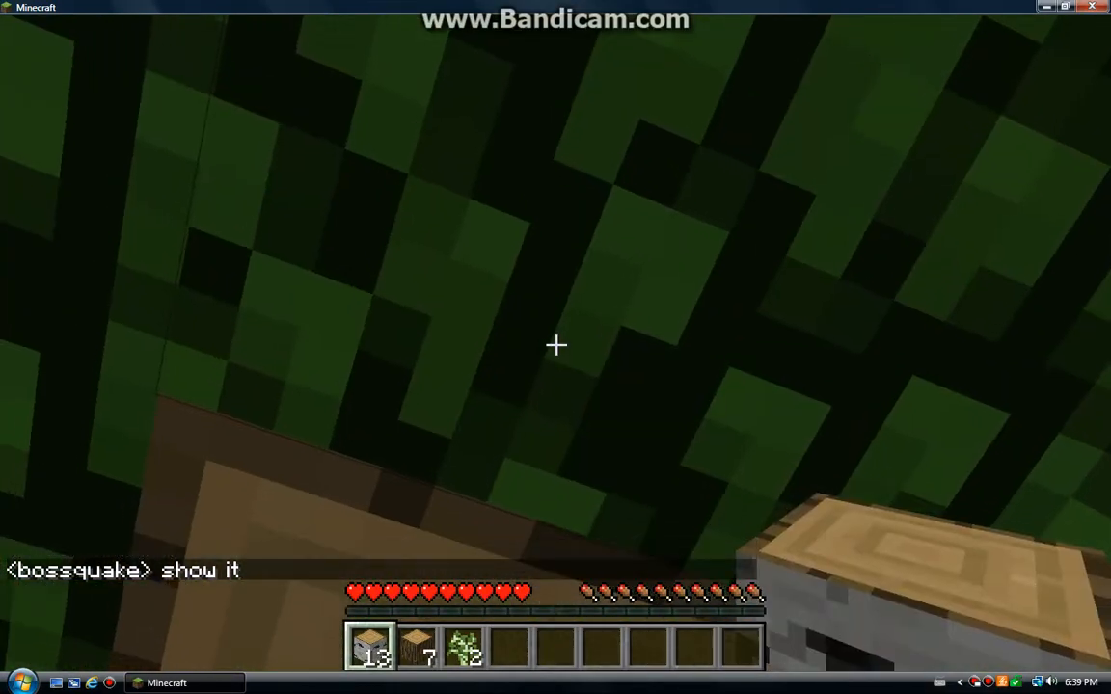
mouse_move(555, 346)
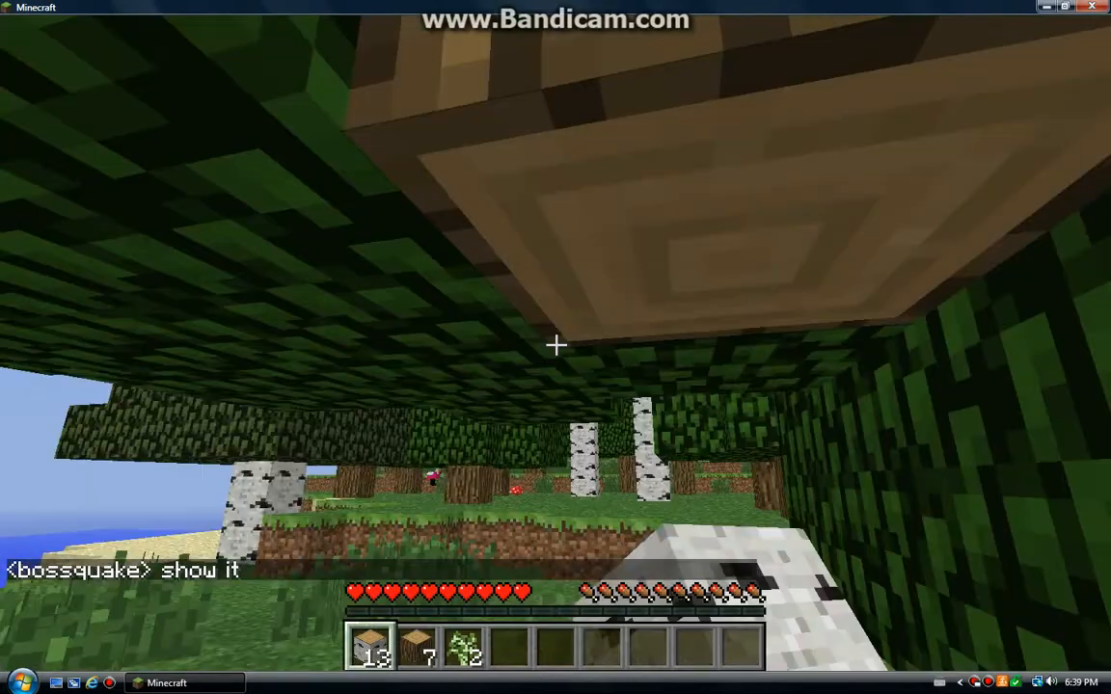